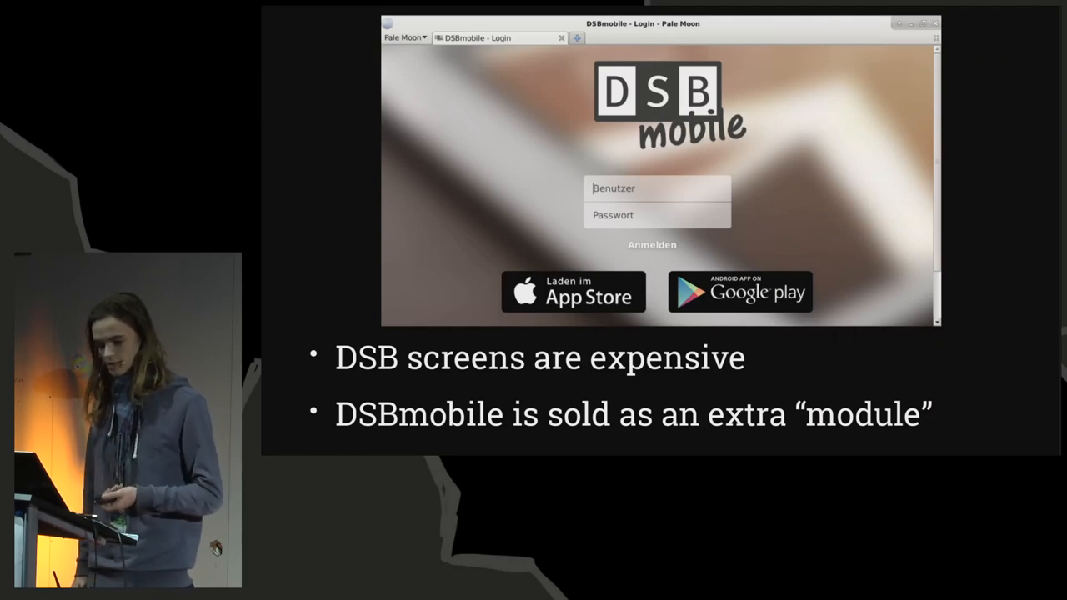
key("Right")
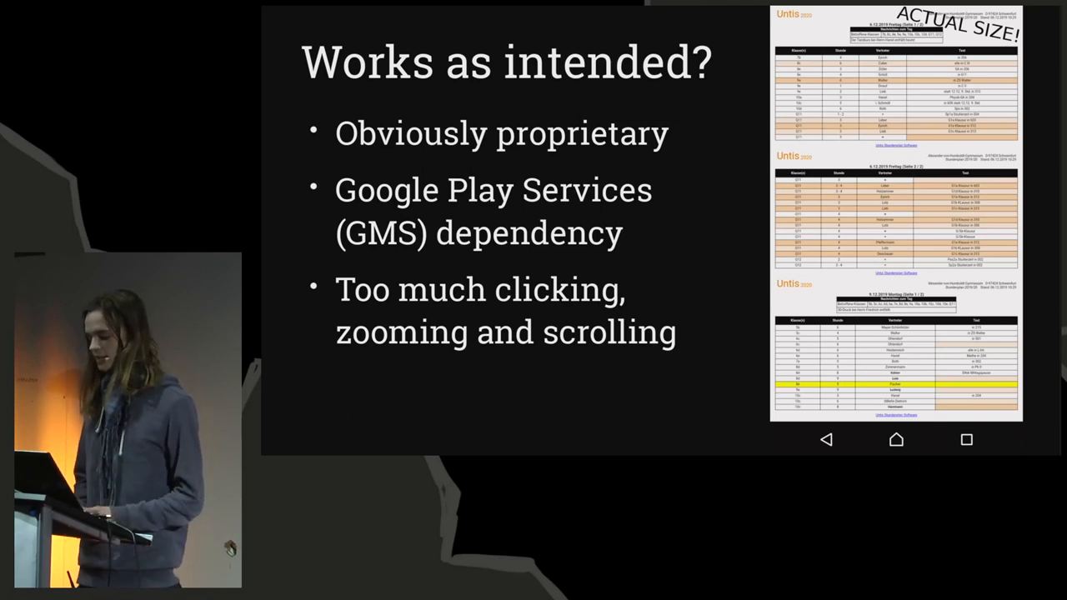
key("Right")
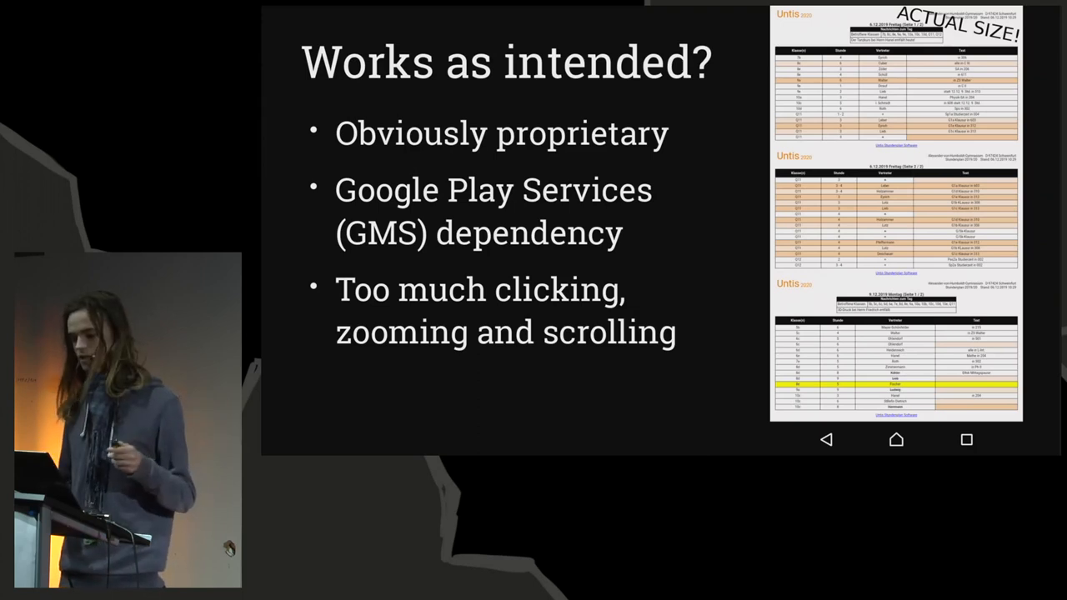
key("Right")
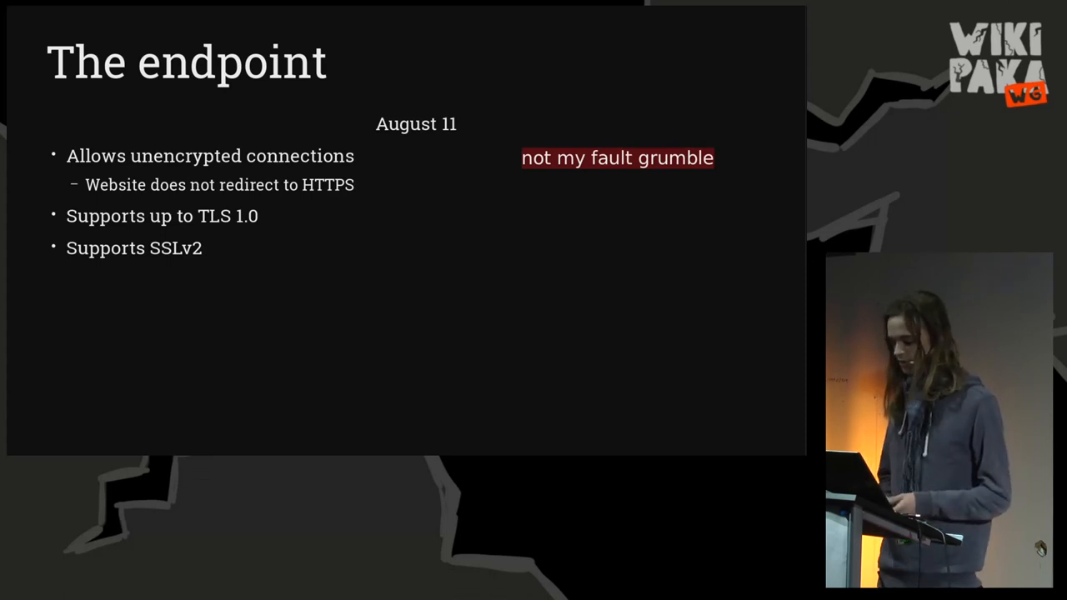
key("Right")
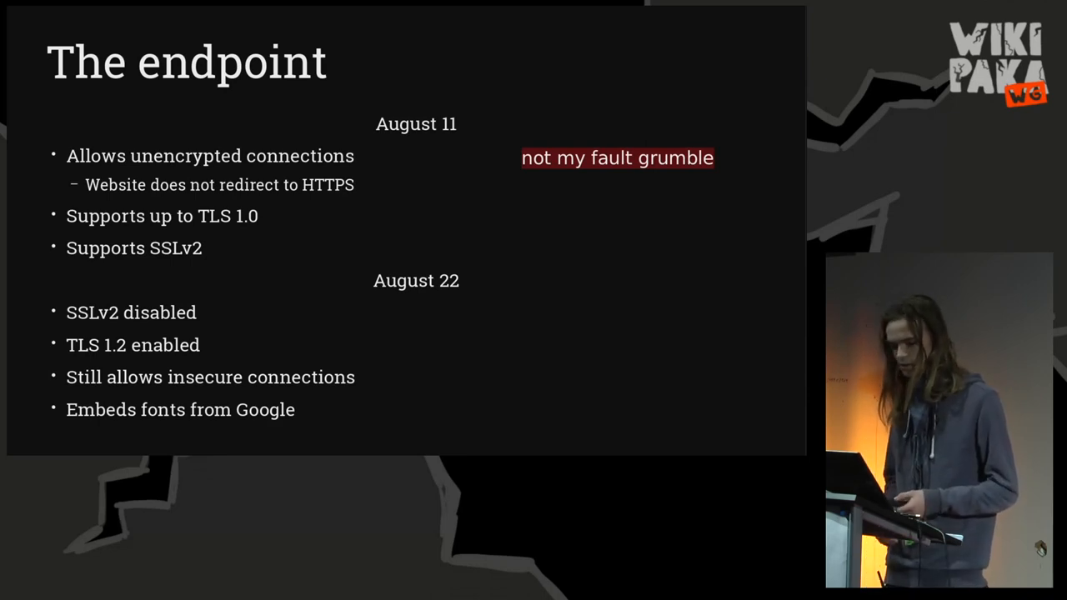
key("Right")
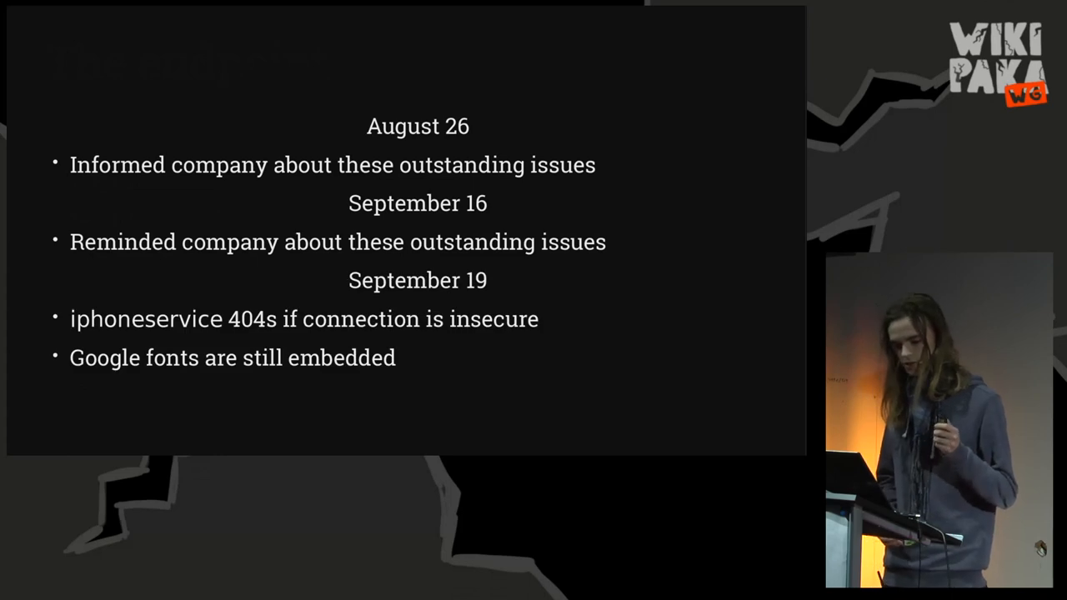
key("Right")
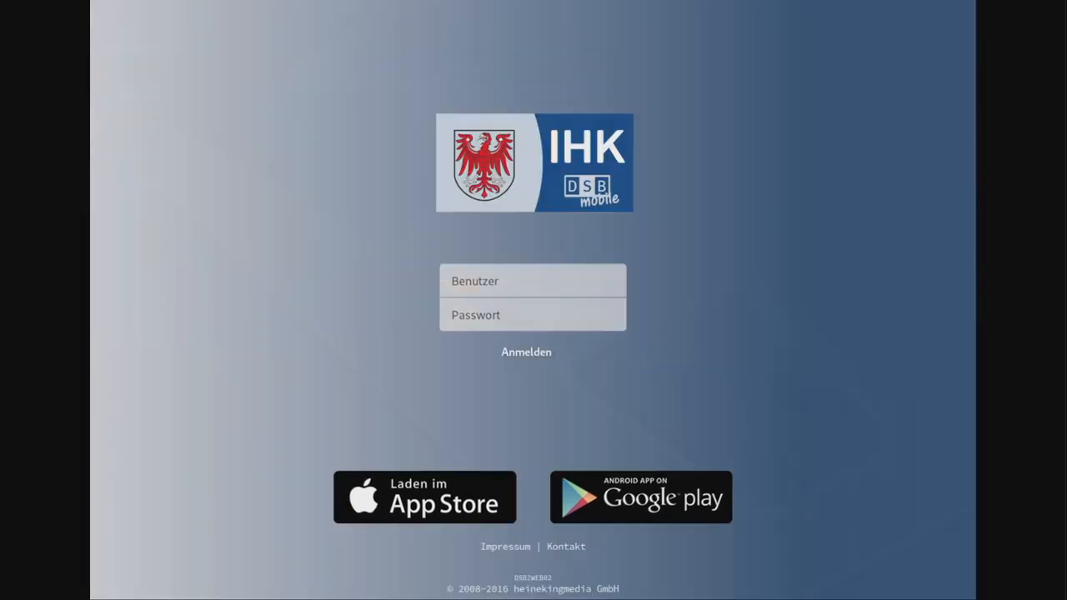
left_click(640, 497)
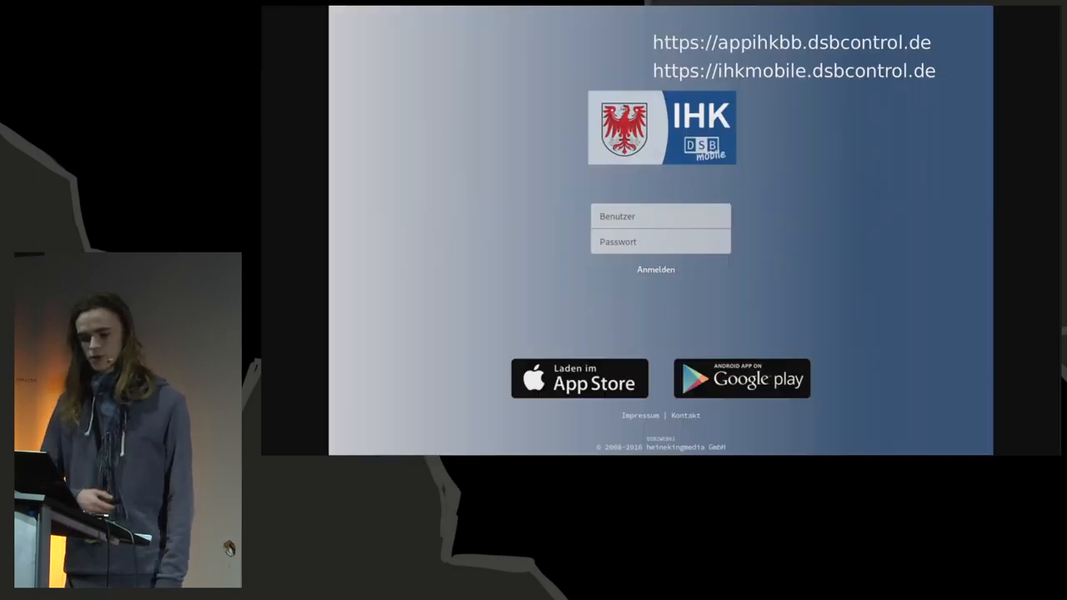
left_click(740, 379)
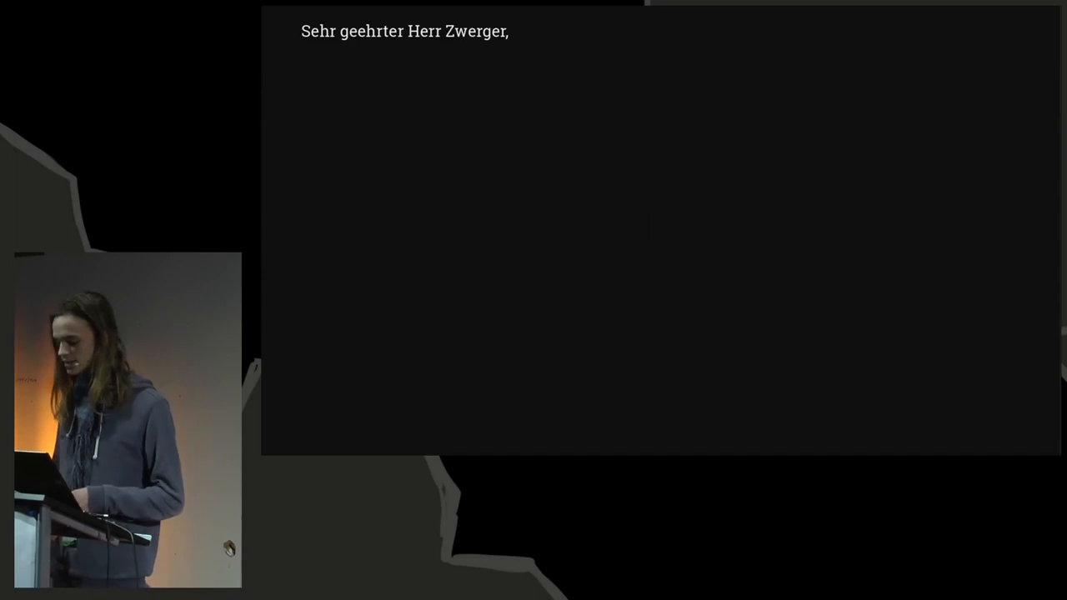
type("Vielen Dank für Ihre Email.")
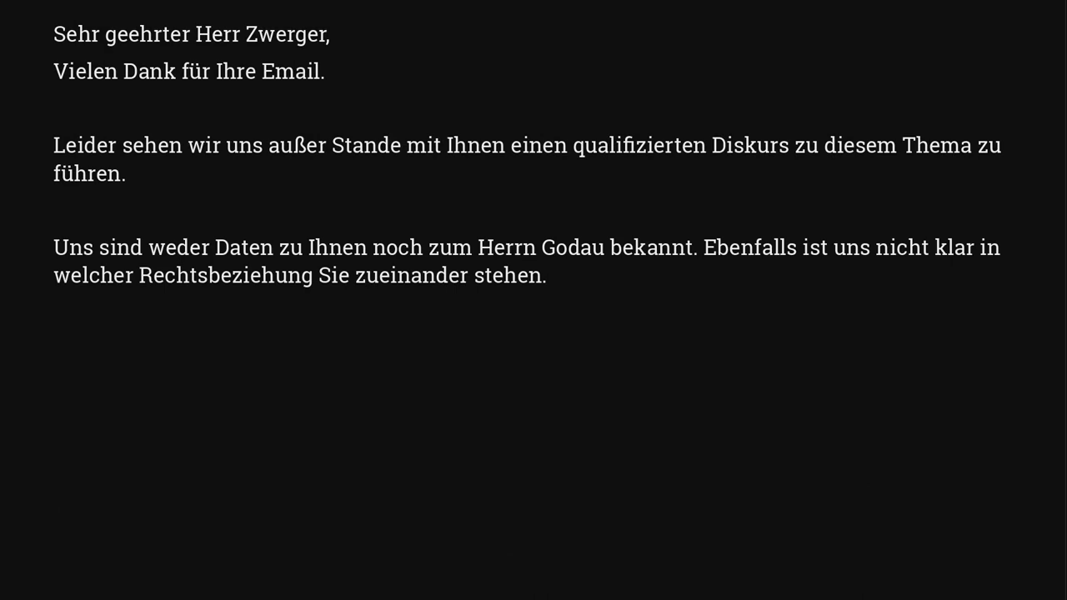
type("Dennoch möchte ich im folgenden unsere Position nochmals klar ausdrücken.")
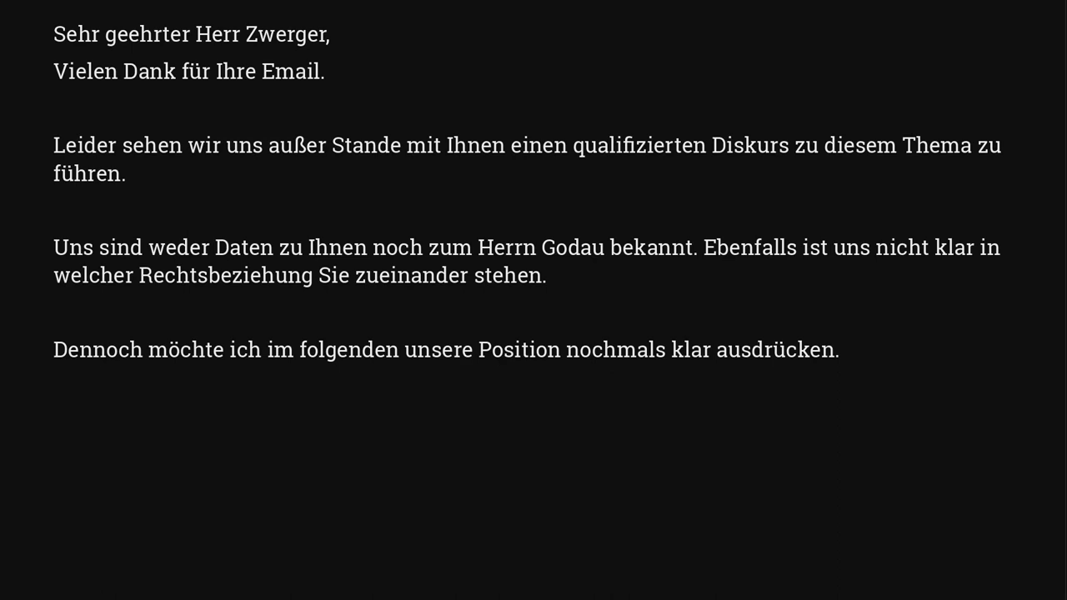
type("Es ist weder Ihnen noch anderen Dritten gestattet unsere interne DSBmobile API für eigene Softwareprodukte abzufragen. Wir untersagen es Ihnen hiermit schriftlich und letztmalig.")
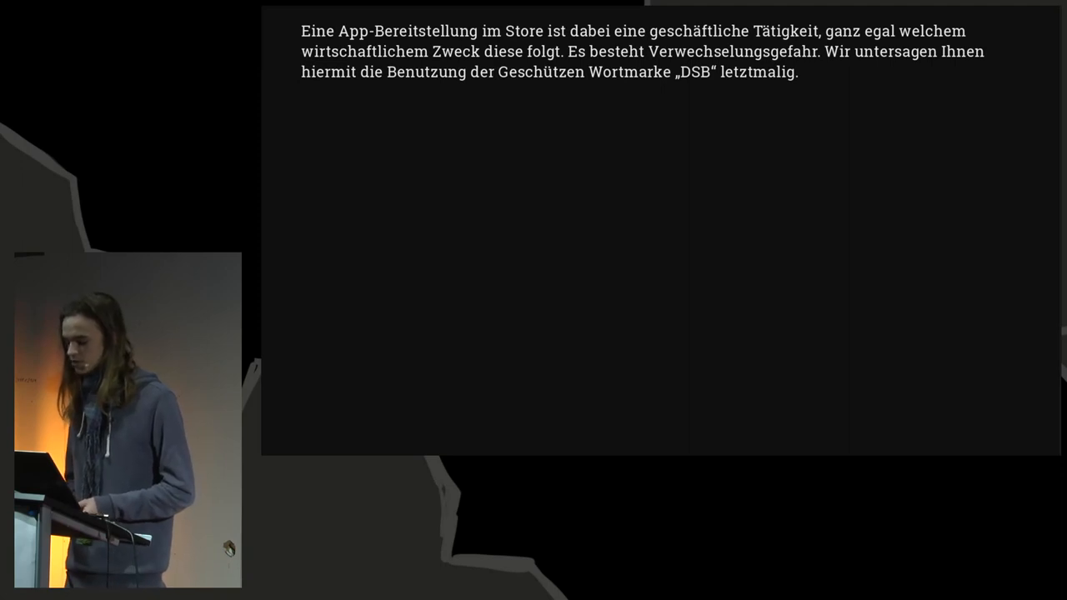
key("Right")
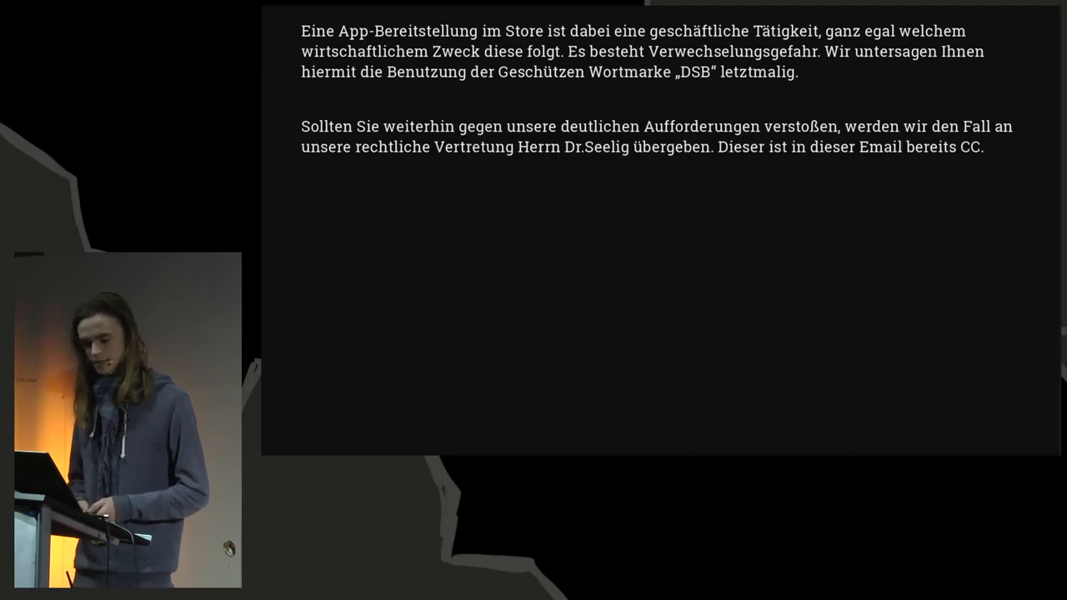